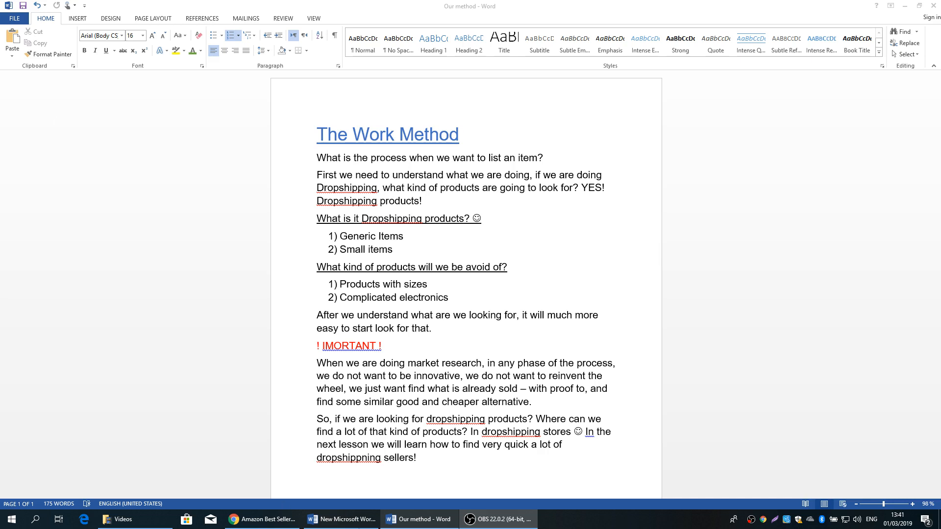
- Switch from Word to the Amazon Best Sellers page in Chrome
{"action": "left_click", "coordinate": [268, 519]}
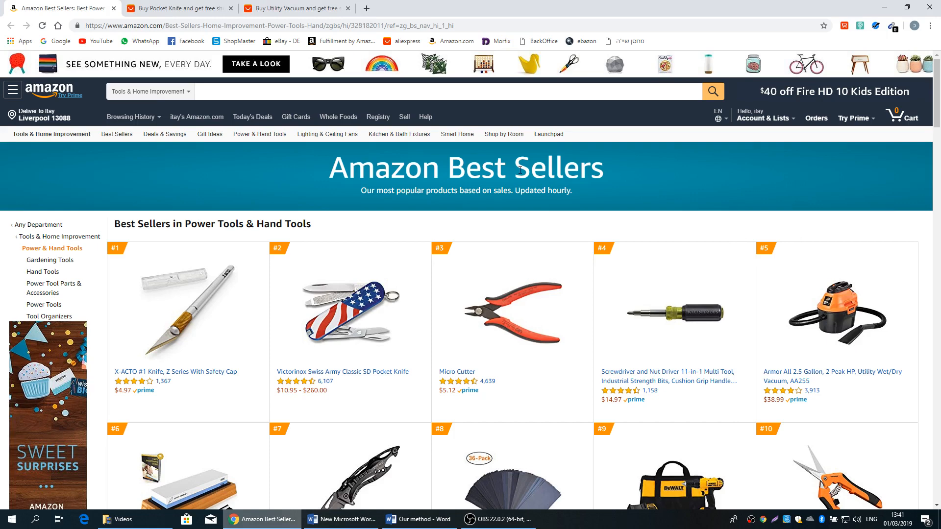
{"action": "mouse_move", "coordinate": [368, 273]}
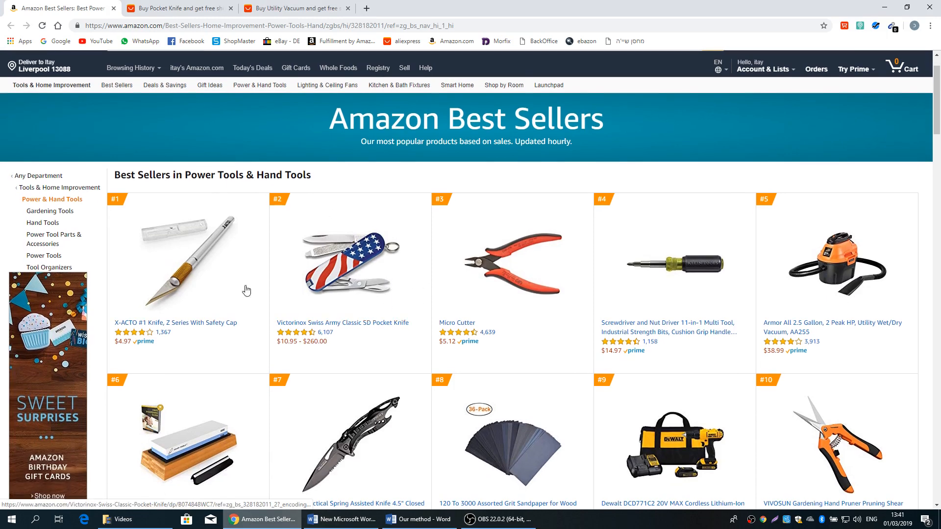
{"action": "mouse_move", "coordinate": [196, 257]}
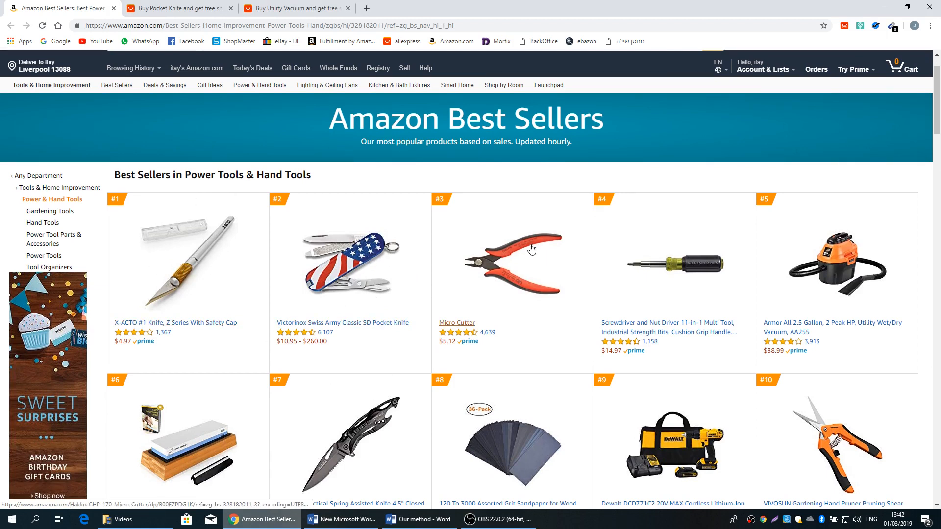
{"action": "mouse_move", "coordinate": [703, 286]}
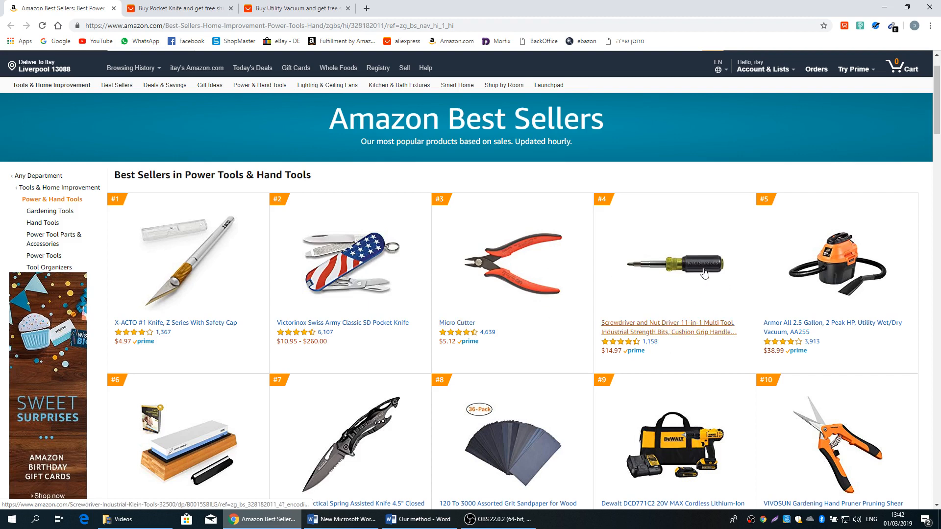
{"action": "mouse_move", "coordinate": [562, 188]}
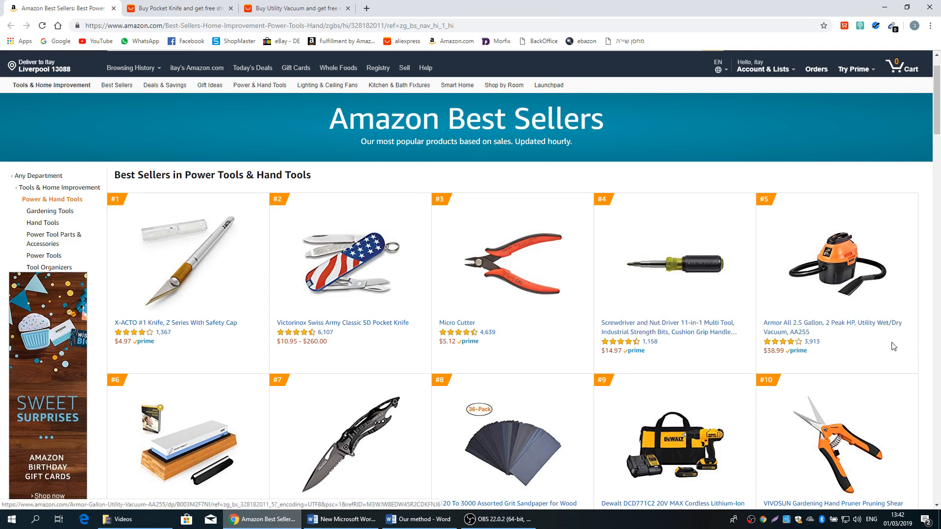
{"action": "mouse_move", "coordinate": [857, 238]}
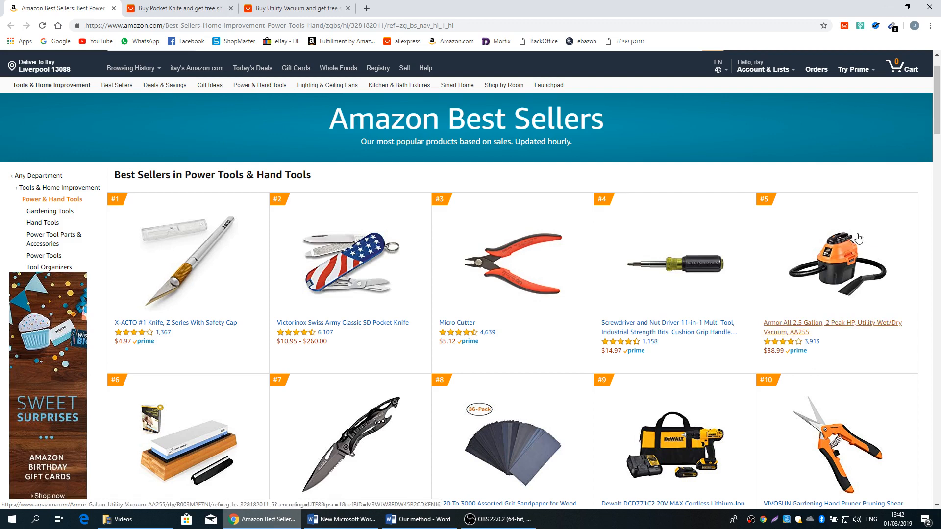
{"action": "mouse_move", "coordinate": [357, 291]}
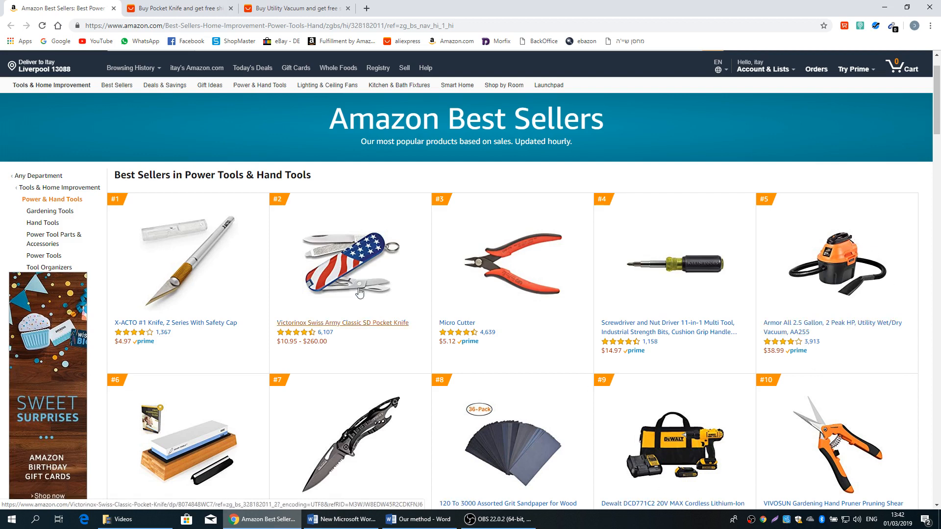
- Switch to the AliExpress 'Pocket Knife' search results tab
{"action": "left_click", "coordinate": [169, 9]}
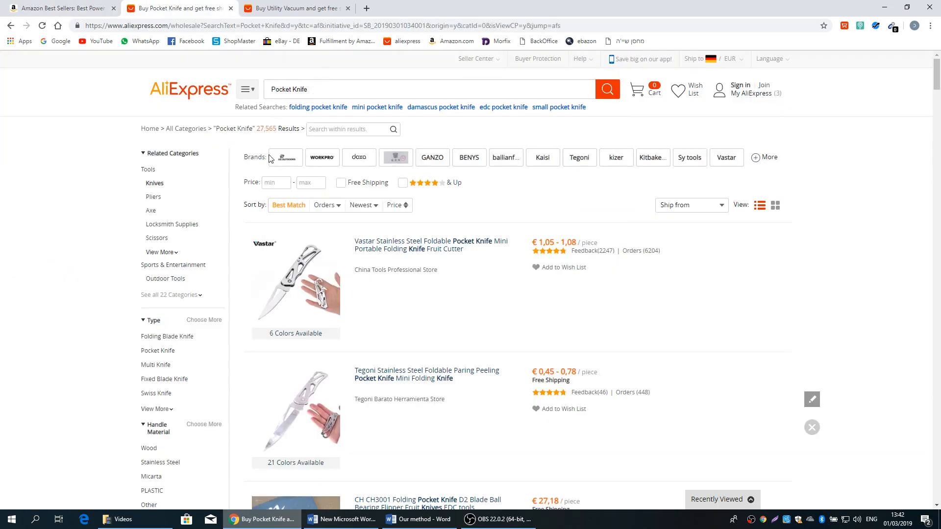
- Highlight the 27,565 pocket knife count, browse Utility Vacuum results, return to Amazon
{"action": "double_click", "coordinate": [266, 129]}
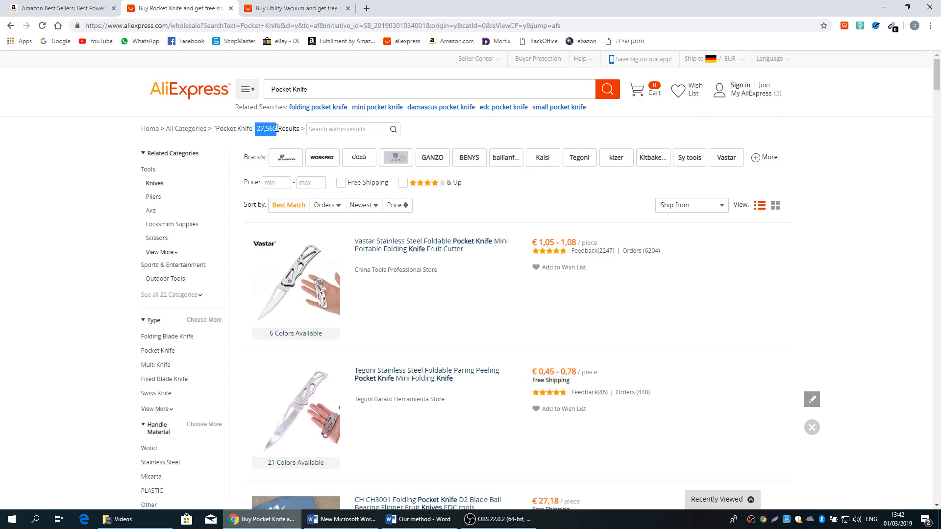
{"action": "mouse_move", "coordinate": [279, 133]}
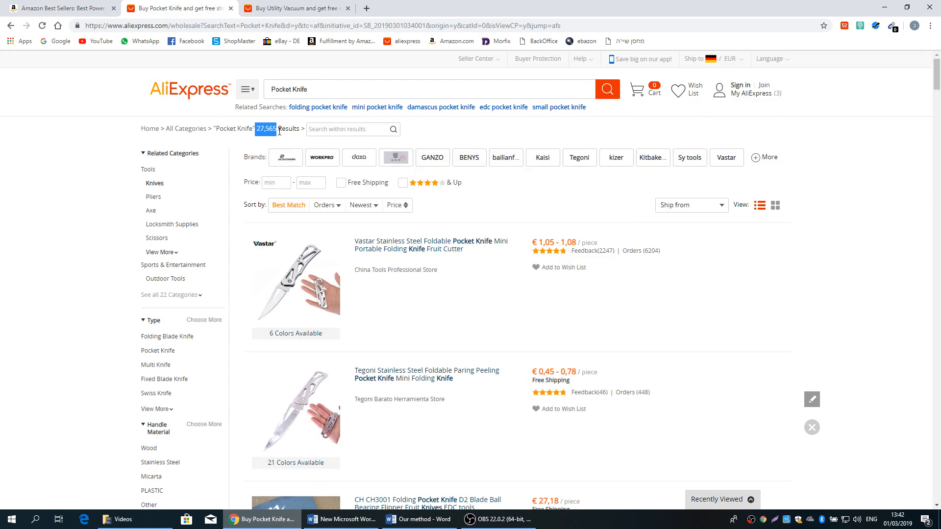
{"action": "mouse_move", "coordinate": [320, 7]}
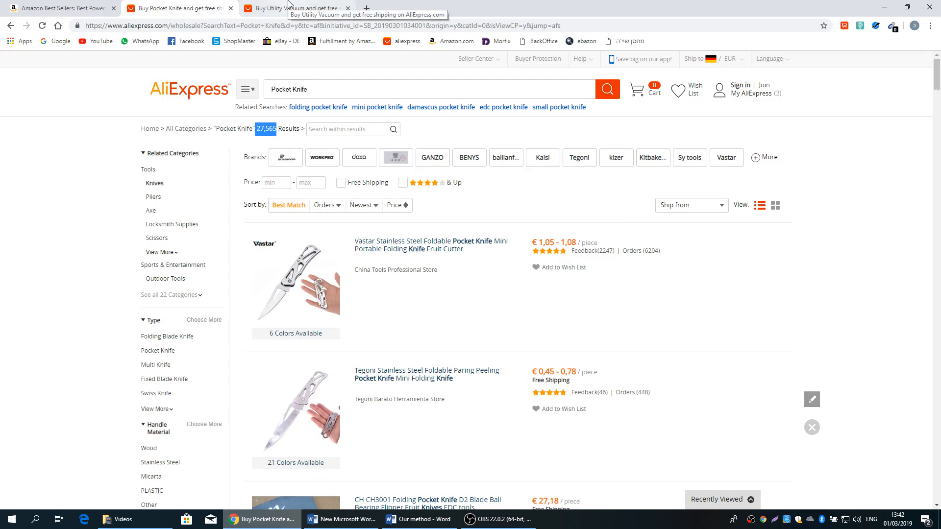
{"action": "left_click", "coordinate": [293, 8]}
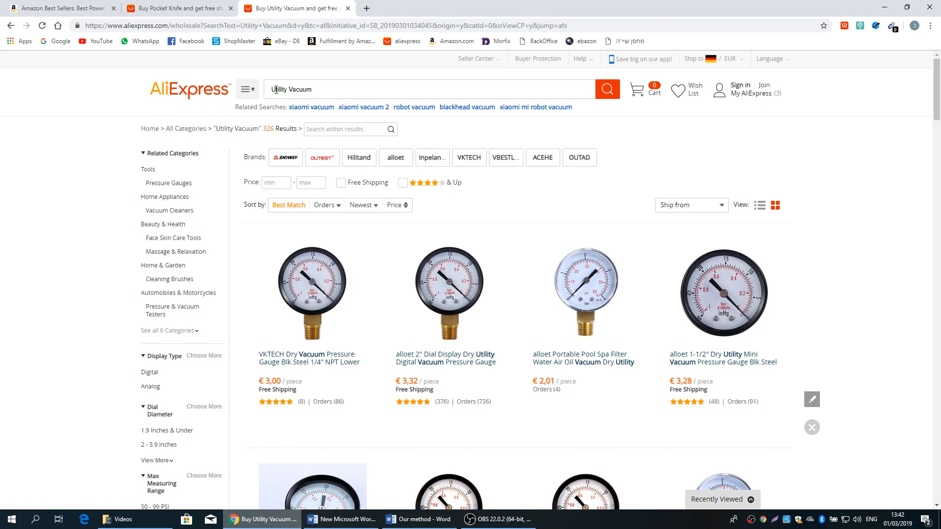
{"action": "scroll", "scroll_direction": "down", "scroll_amount": 3}
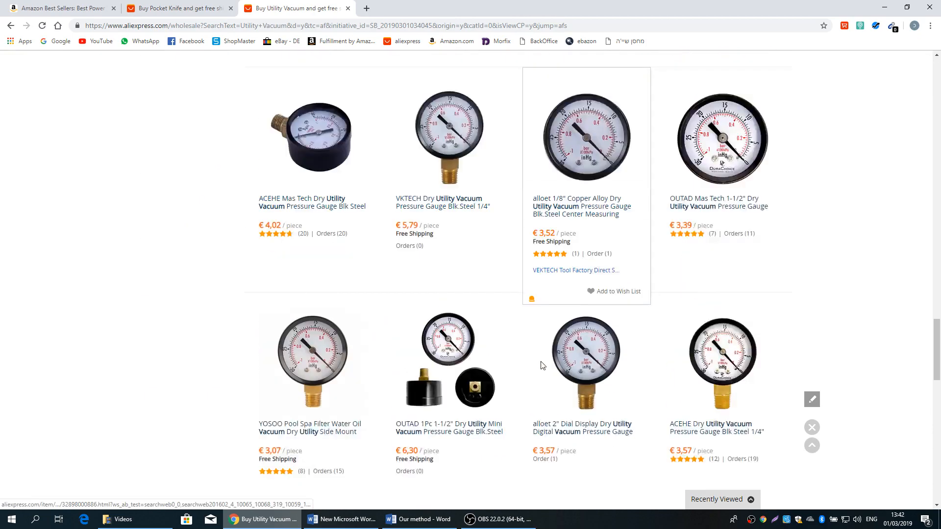
{"action": "scroll", "scroll_direction": "down", "scroll_amount": 3}
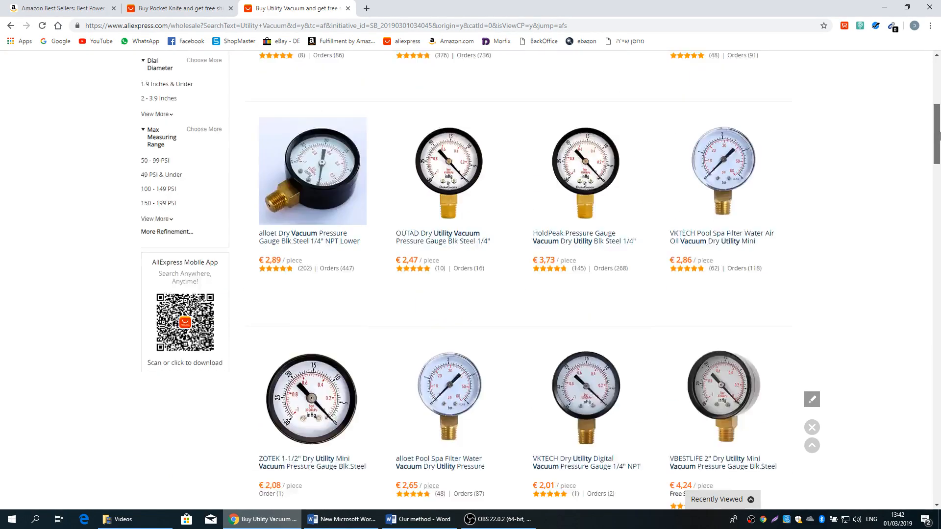
{"action": "left_click", "coordinate": [64, 8]}
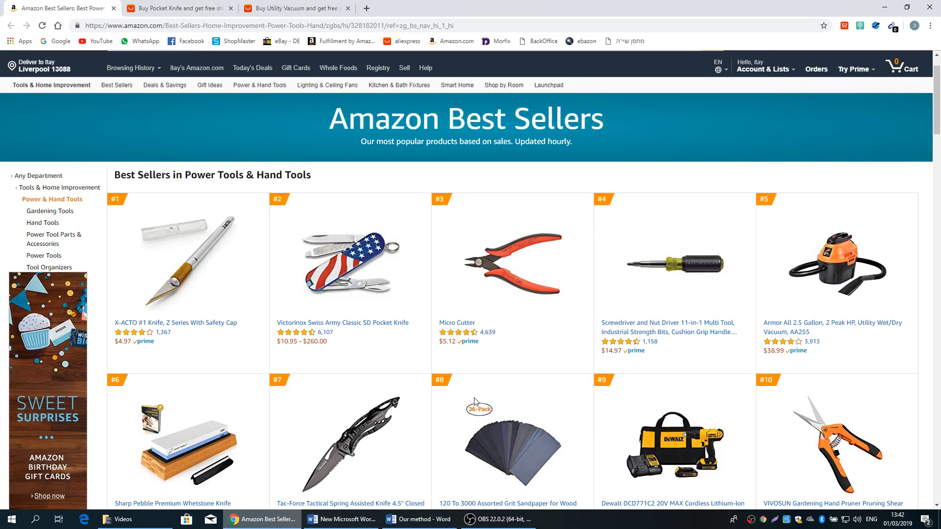
- Open the #6 Sharp Pebble sharpener, select 'Whetstone Knife', return to AliExpress
{"action": "scroll", "scroll_direction": "down", "scroll_amount": 3}
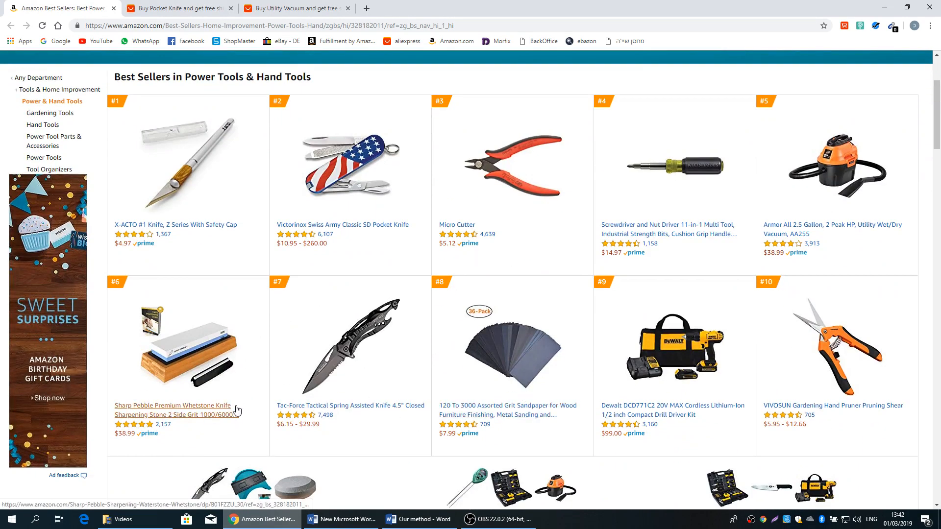
{"action": "left_click", "coordinate": [176, 410]}
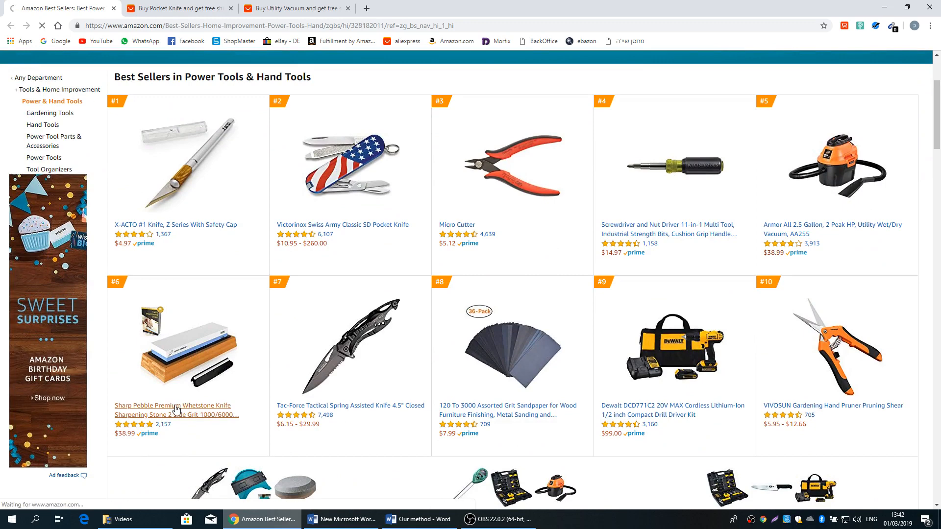
{"action": "left_click", "coordinate": [172, 410]}
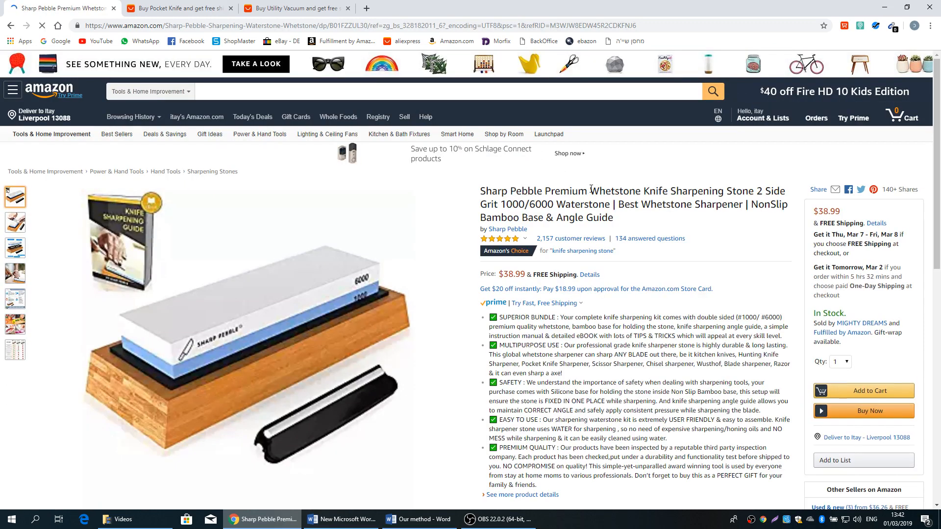
{"action": "double_click", "coordinate": [617, 191]}
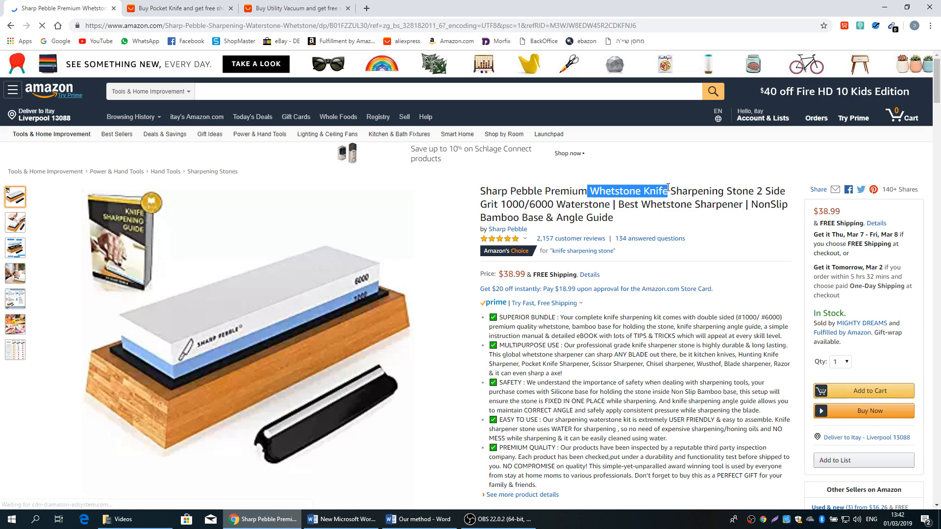
{"action": "left_click", "coordinate": [177, 9]}
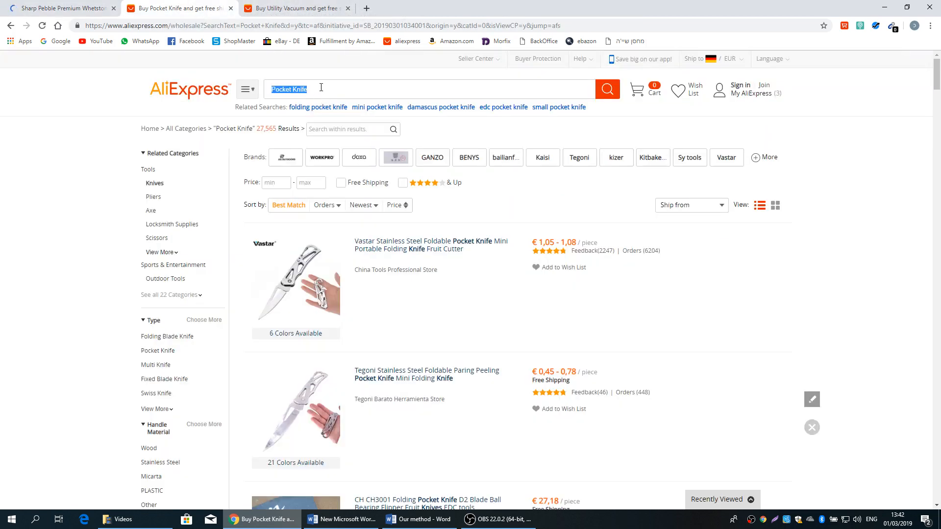
- Search AliExpress for 'Whetstone Knife', then return to Amazon best sellers
{"action": "type", "text": "Whetstone Knife"}
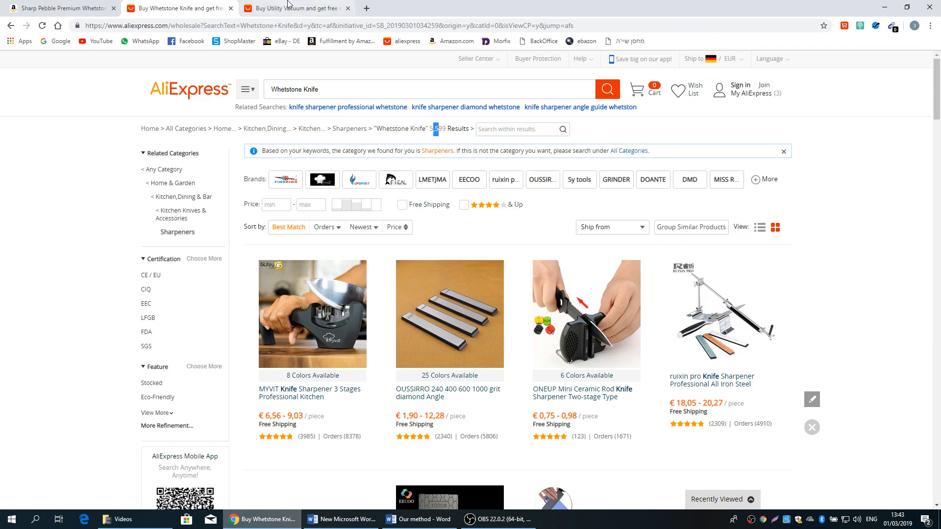
{"action": "left_click", "coordinate": [58, 8]}
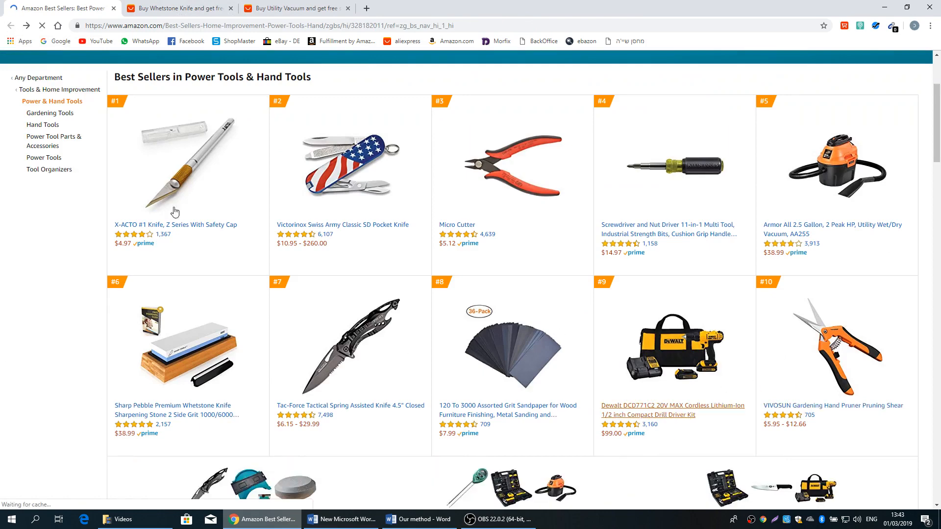
- Open the #9 DeWalt DCD771C2 drill kit, then return to AliExpress
{"action": "left_click", "coordinate": [672, 410]}
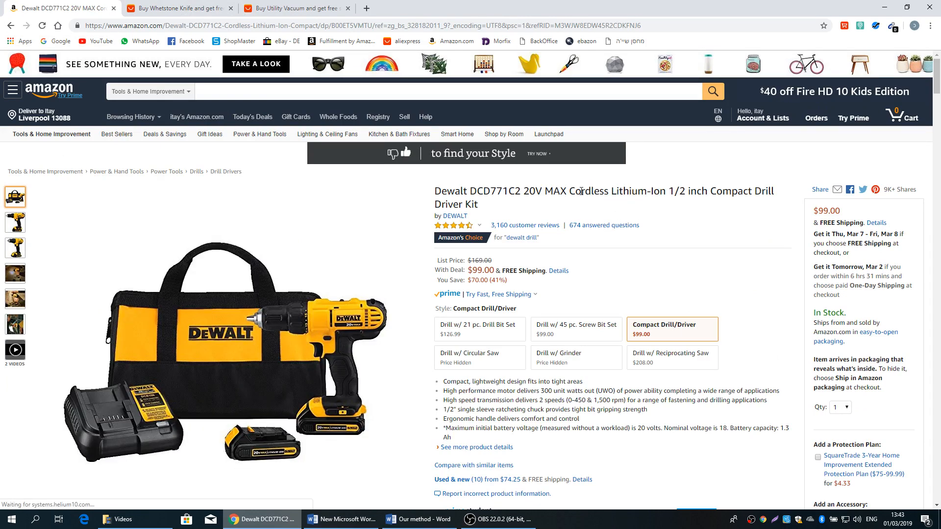
{"action": "left_click", "coordinate": [304, 8]}
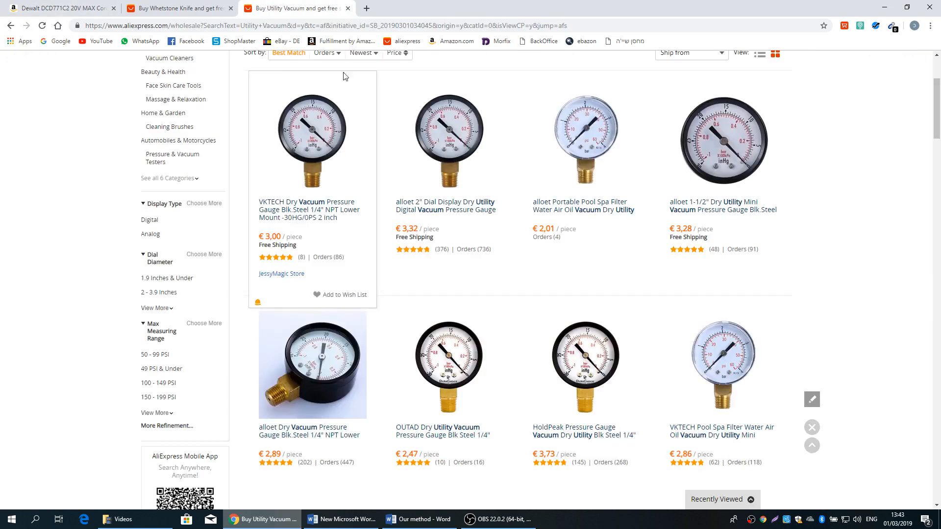
- Search AliExpress for 'Cordless drill kit', browse the results, then return to Amazon
{"action": "type", "text": "Cordless"}
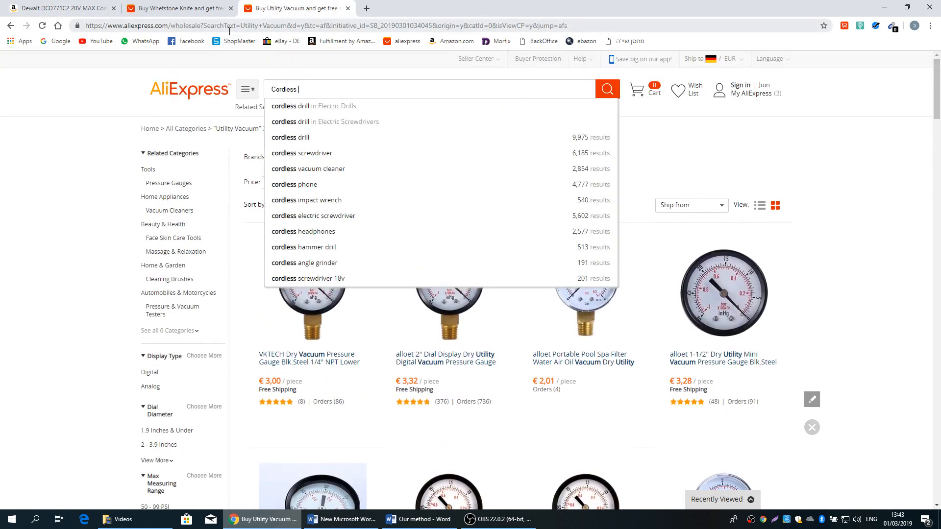
{"action": "type", "text": "drill kit"}
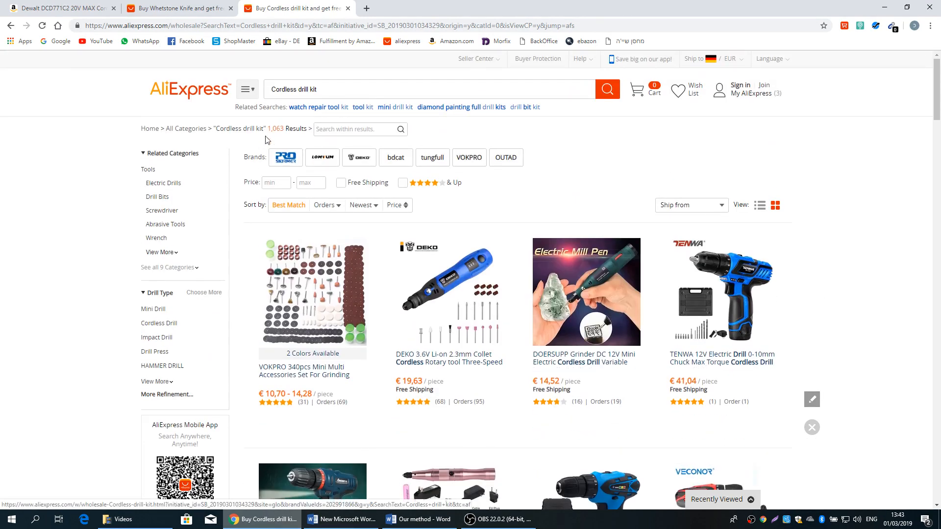
{"action": "scroll", "scroll_direction": "down", "scroll_amount": 3}
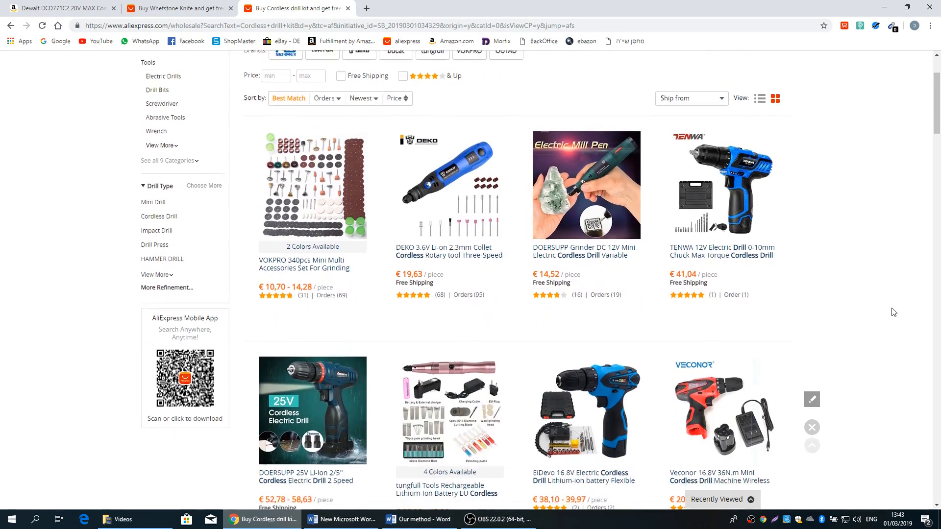
{"action": "scroll", "scroll_direction": "down", "scroll_amount": 3}
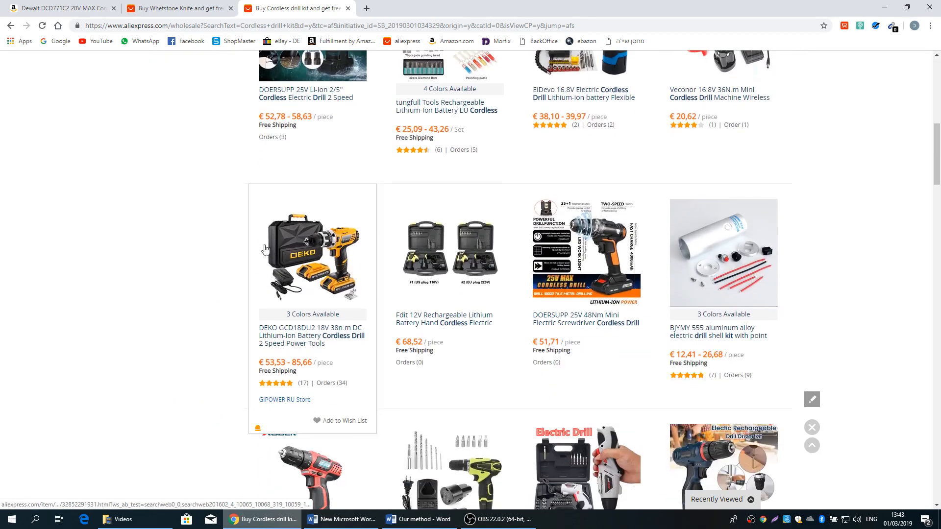
{"action": "scroll", "scroll_direction": "down", "scroll_amount": 3}
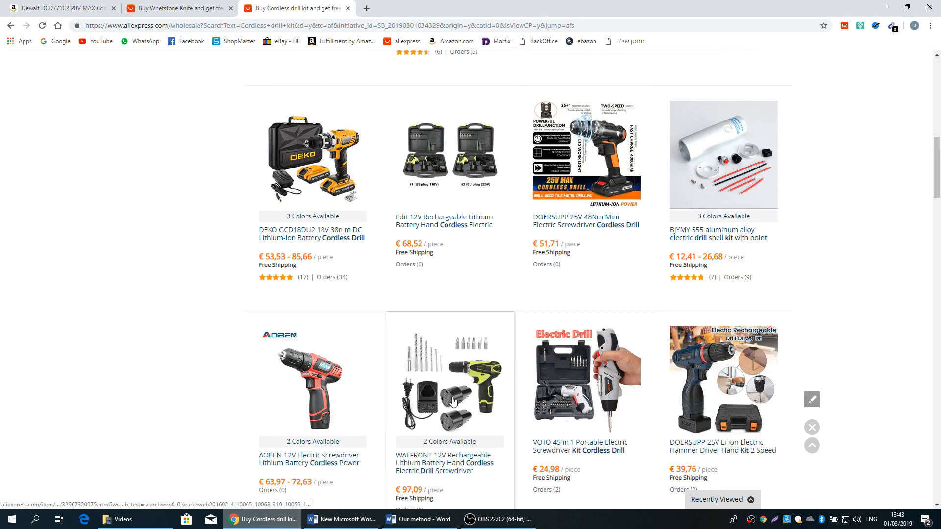
{"action": "left_click", "coordinate": [59, 8]}
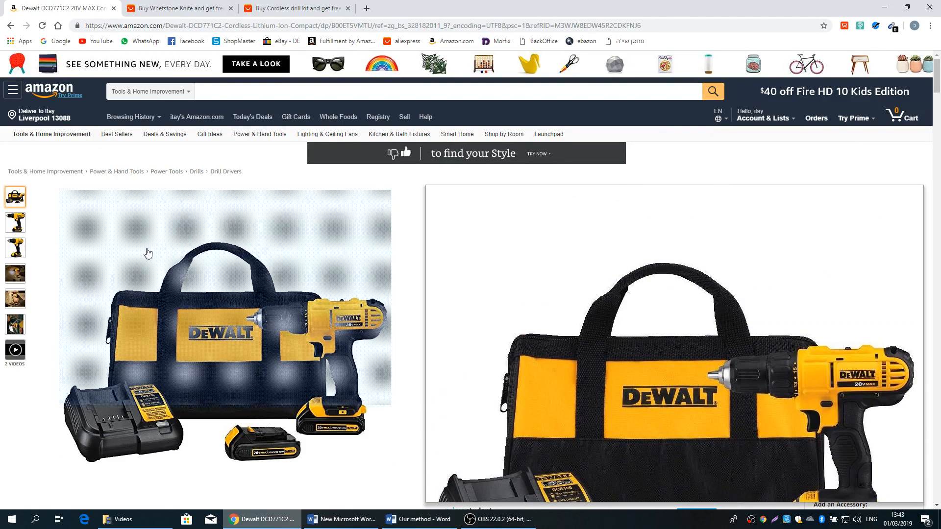
{"action": "mouse_move", "coordinate": [210, 256]}
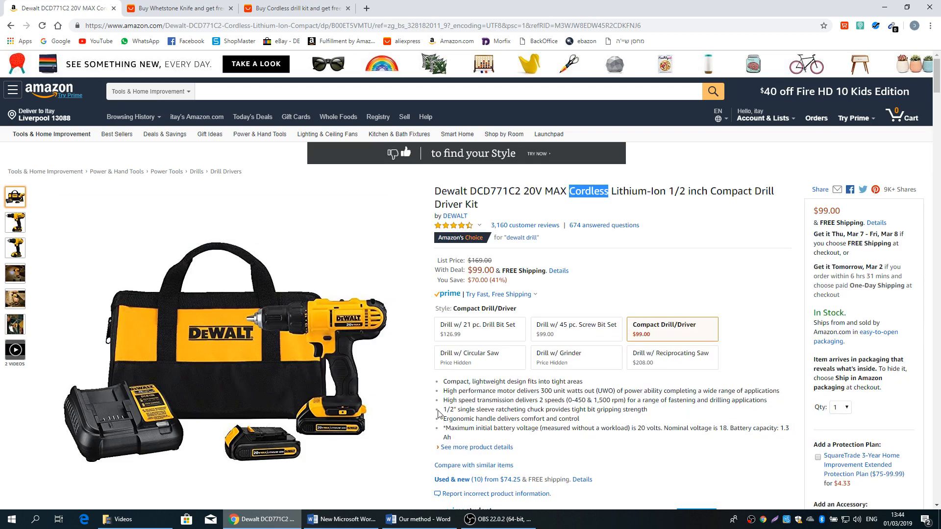
- Switch from the Amazon DeWalt page to the Word notes document
{"action": "left_click", "coordinate": [417, 518]}
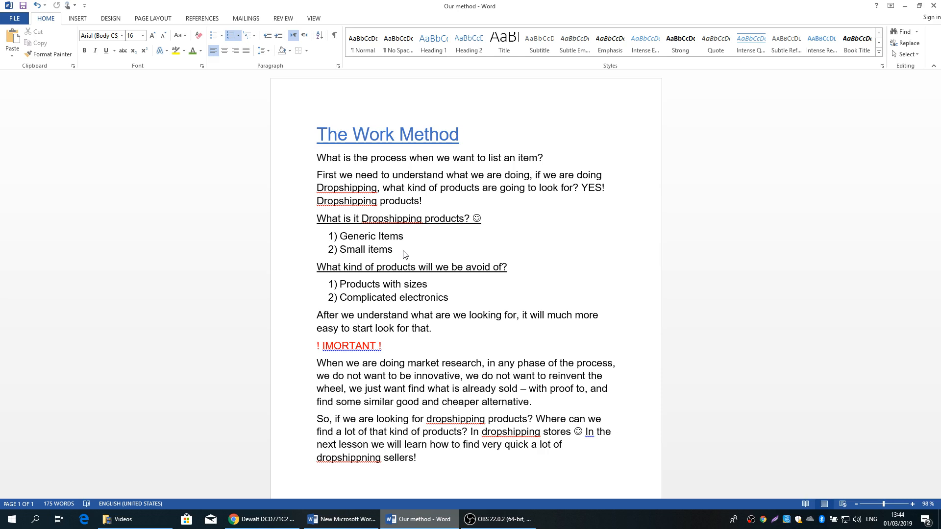
- Place the cursor after the 'Small items' line in The Work Method notes
{"action": "left_click", "coordinate": [392, 249]}
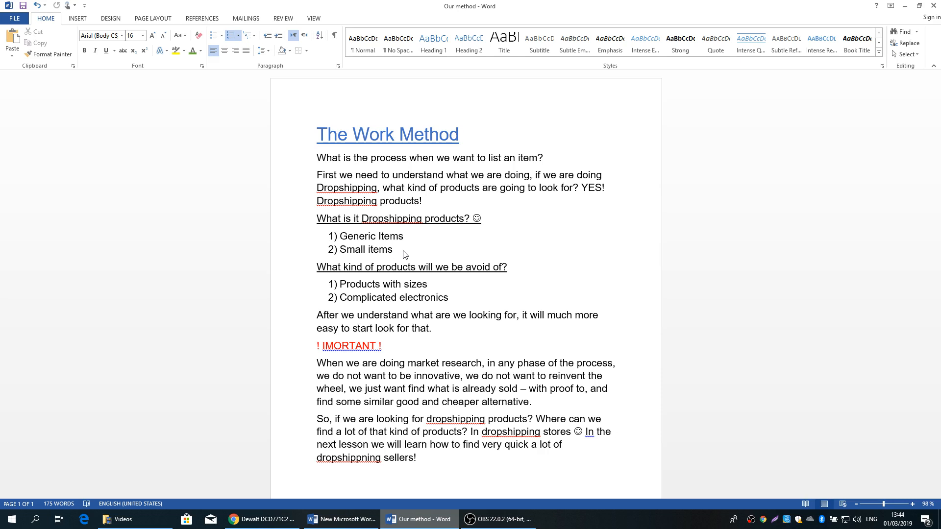
{"action": "left_click", "coordinate": [392, 249]}
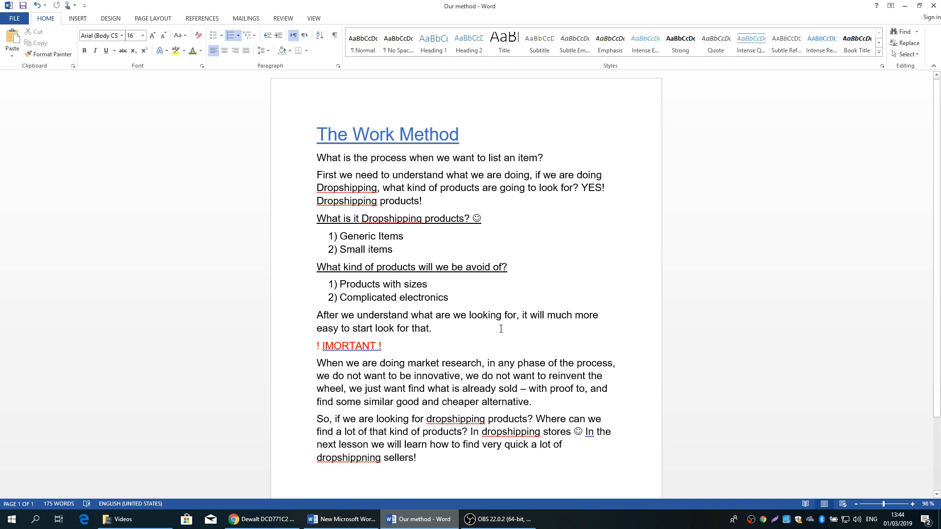
{"action": "mouse_move", "coordinate": [550, 326]}
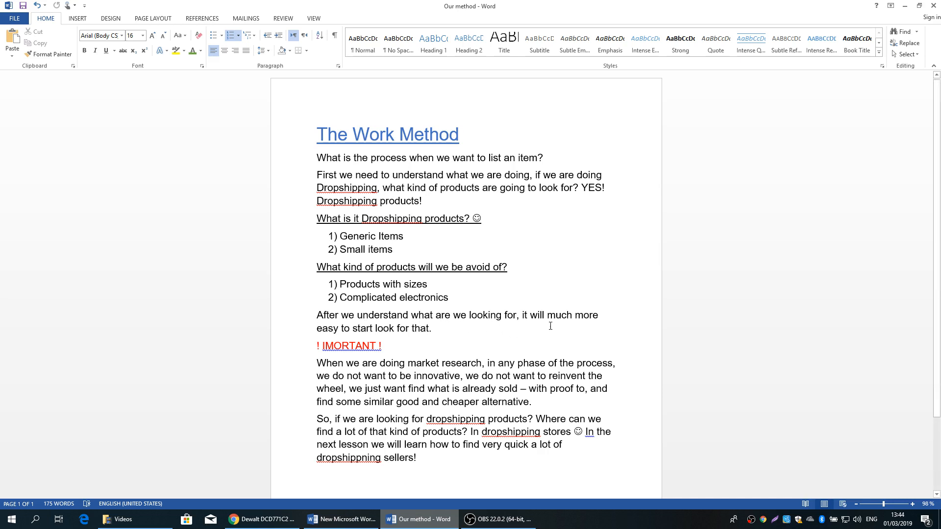
{"action": "mouse_move", "coordinate": [364, 325]}
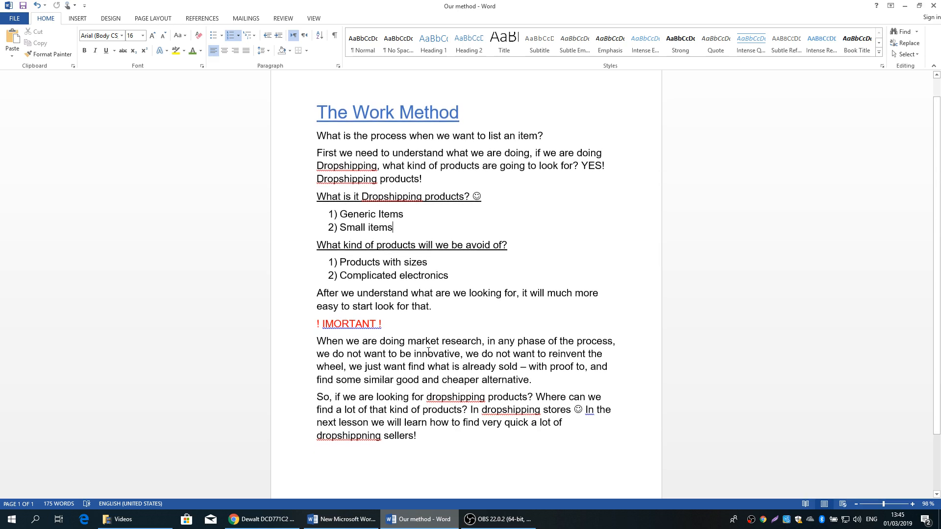
{"action": "mouse_move", "coordinate": [549, 354]}
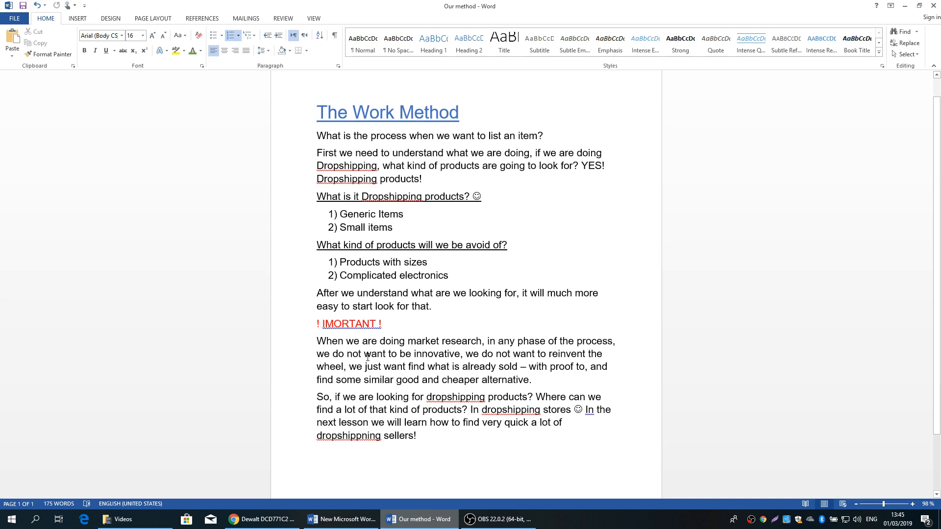
{"action": "left_click_drag", "start_coordinate": [363, 353], "coordinate": [460, 353]}
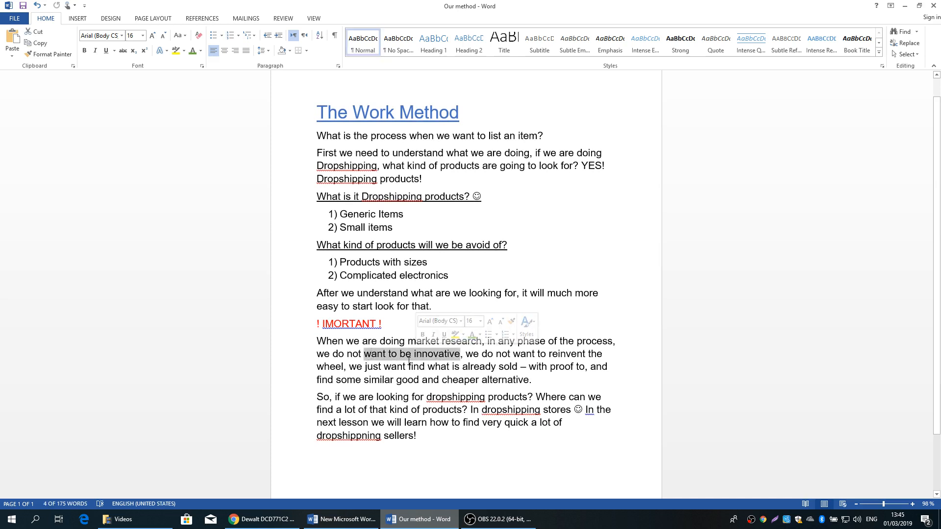
{"action": "left_click", "coordinate": [566, 354]}
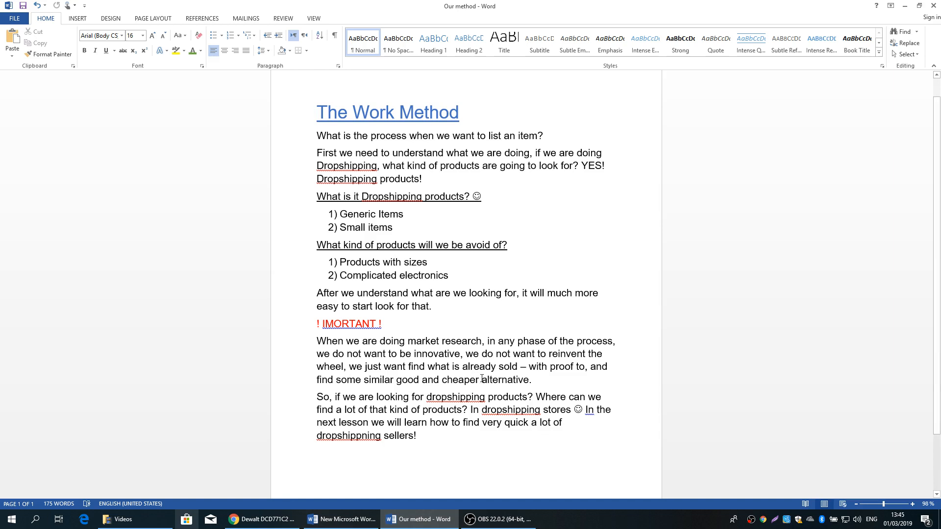
{"action": "mouse_move", "coordinate": [422, 420]}
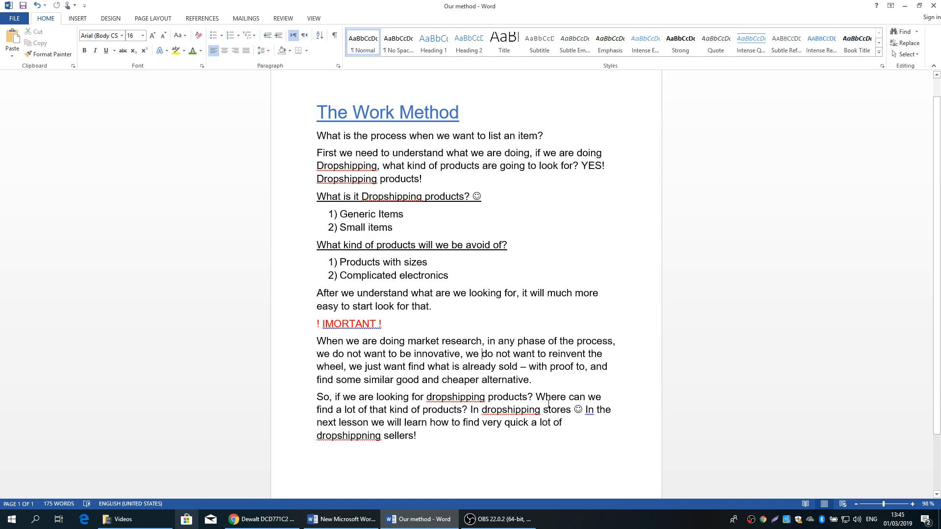
{"action": "mouse_move", "coordinate": [371, 425]}
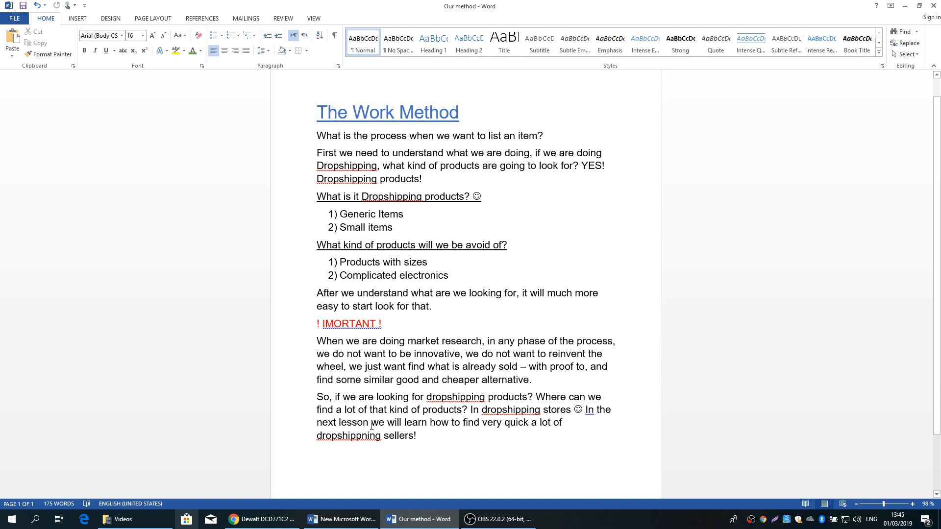